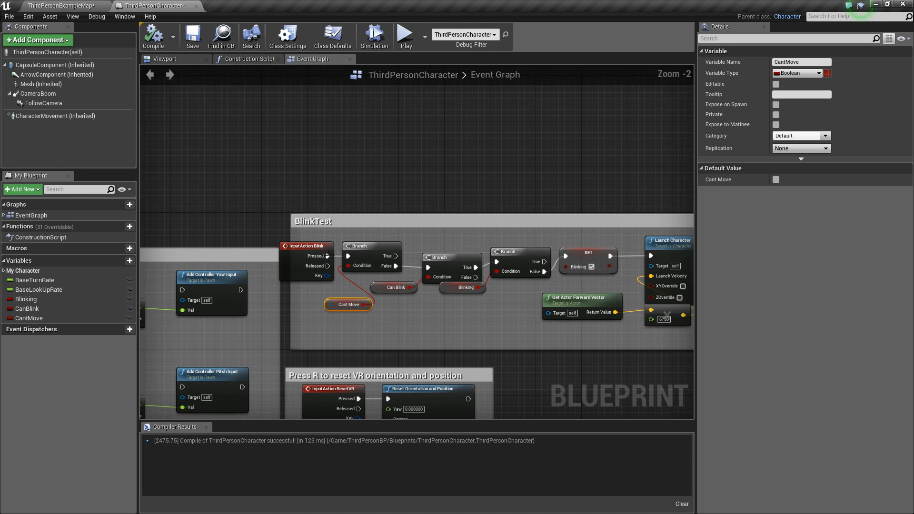
- Review the Stop Char event group and compile the ThirdPersonCharacter Blueprint successfully
scroll(down, 3)
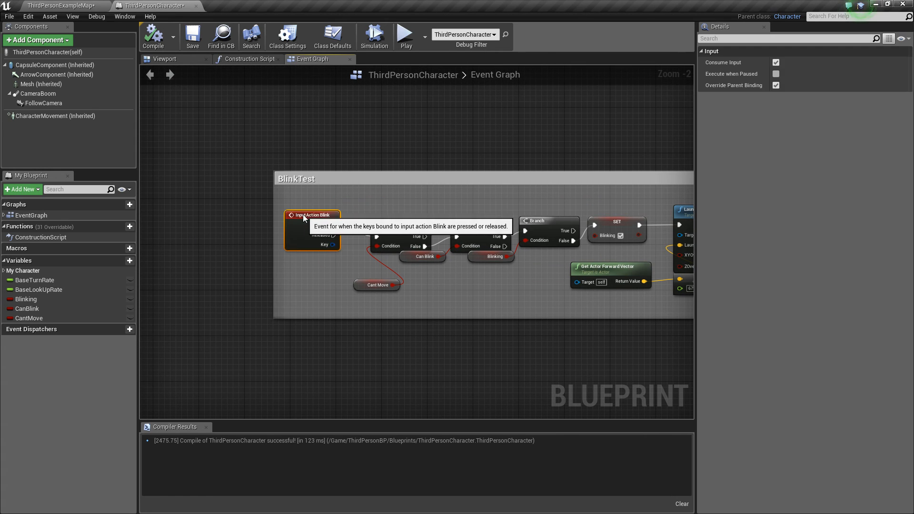
scroll(down, 3)
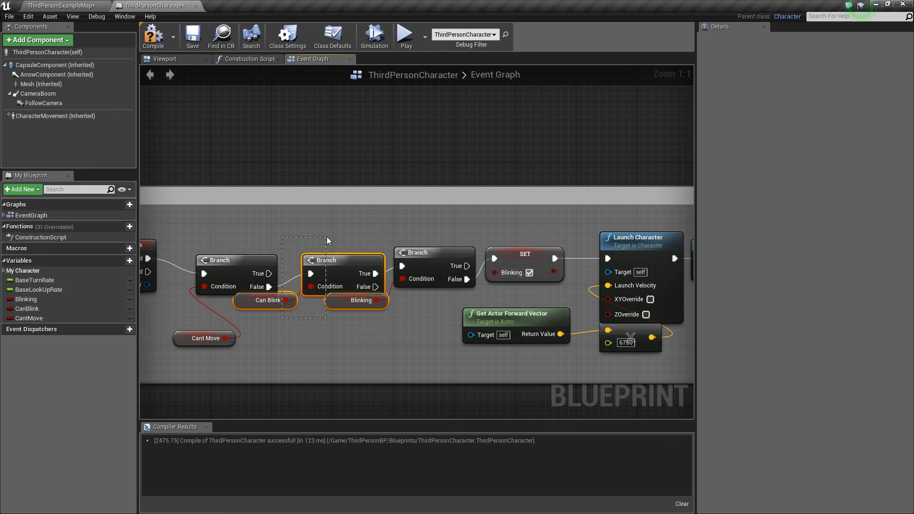
scroll(down, 3)
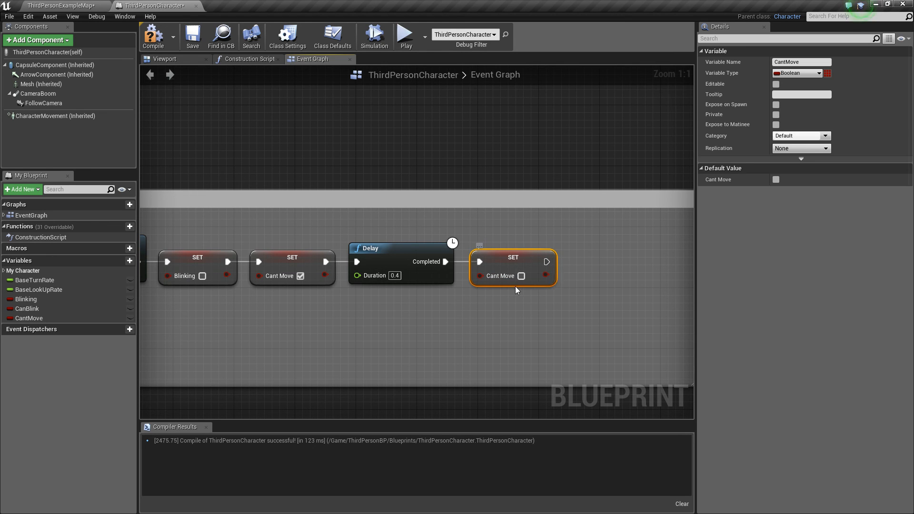
scroll(down, 3)
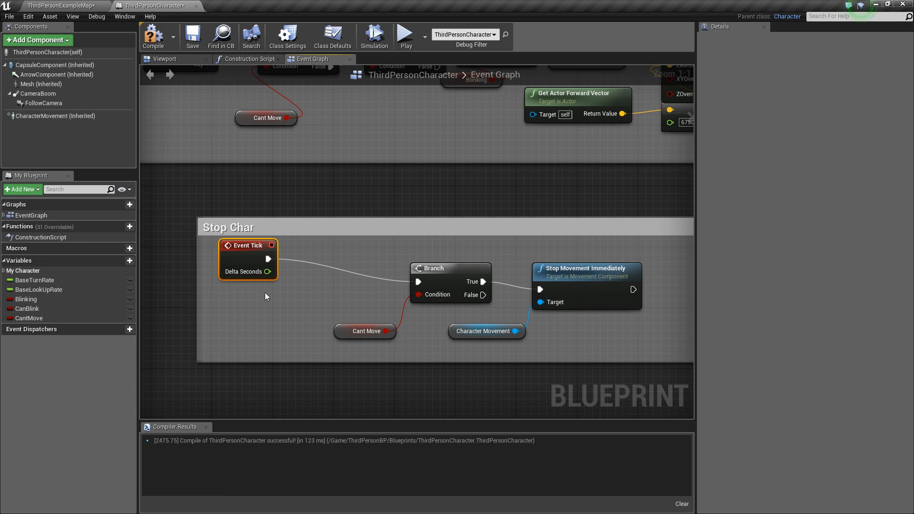
mouse_move(568, 281)
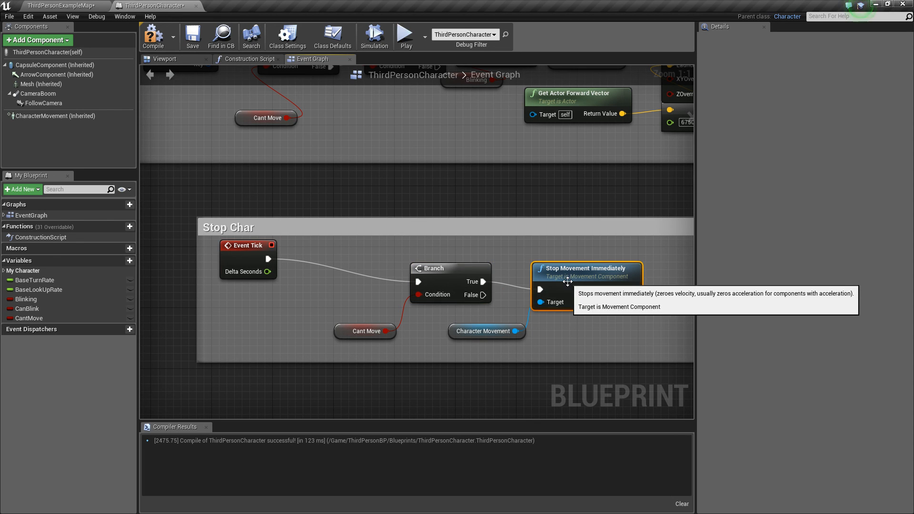
click(365, 330)
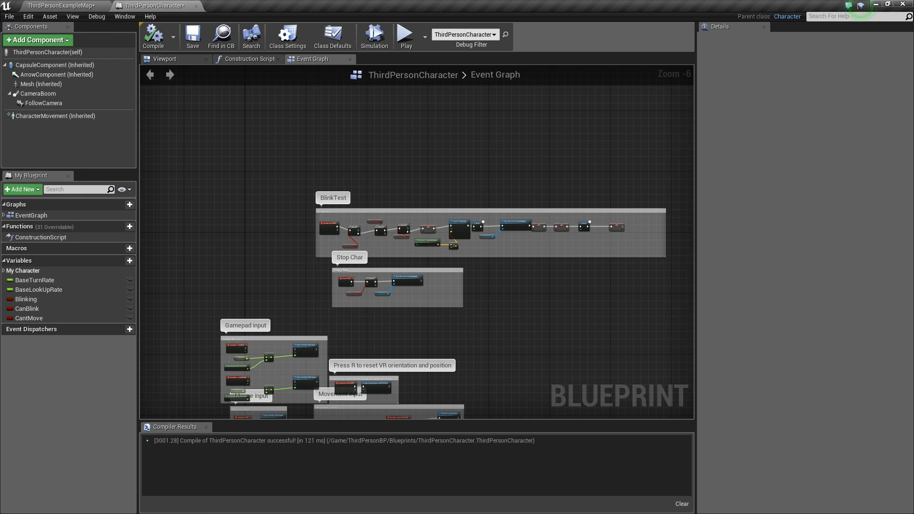
mouse_move(241, 187)
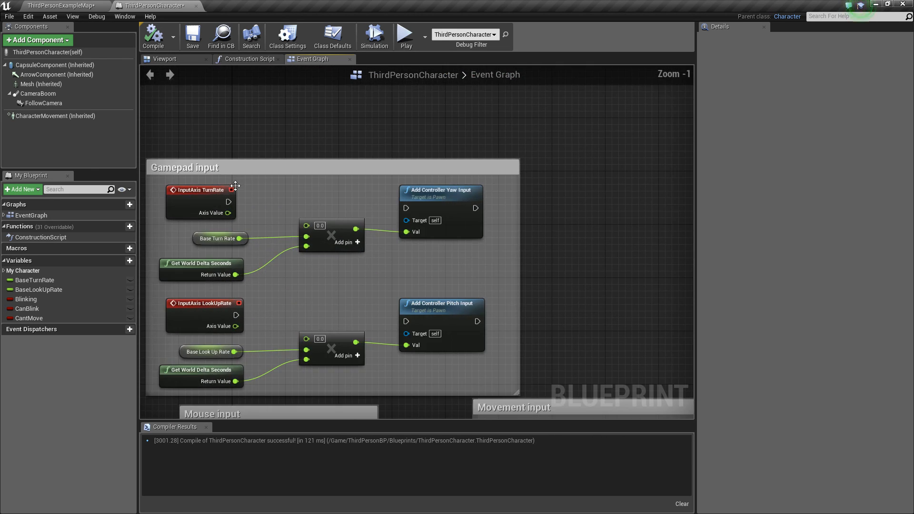
click(184, 167)
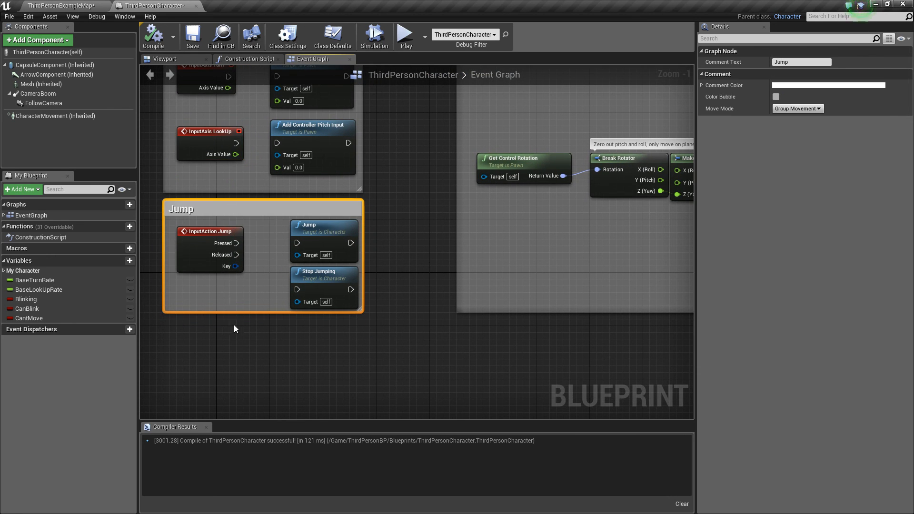
click(208, 231)
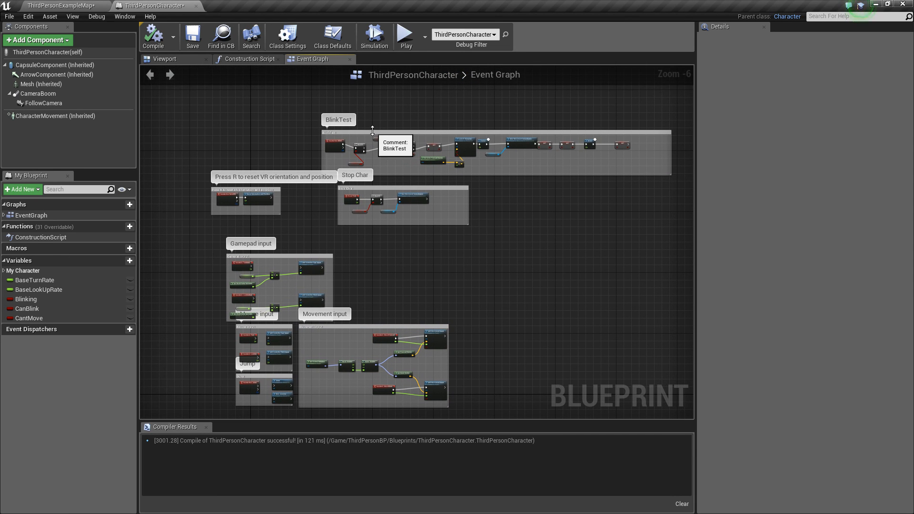
click(337, 119)
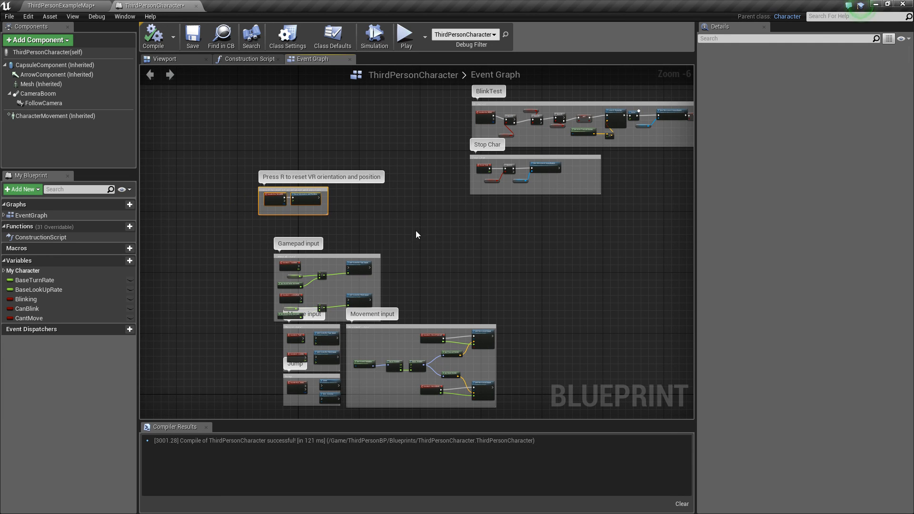
scroll(down, 3)
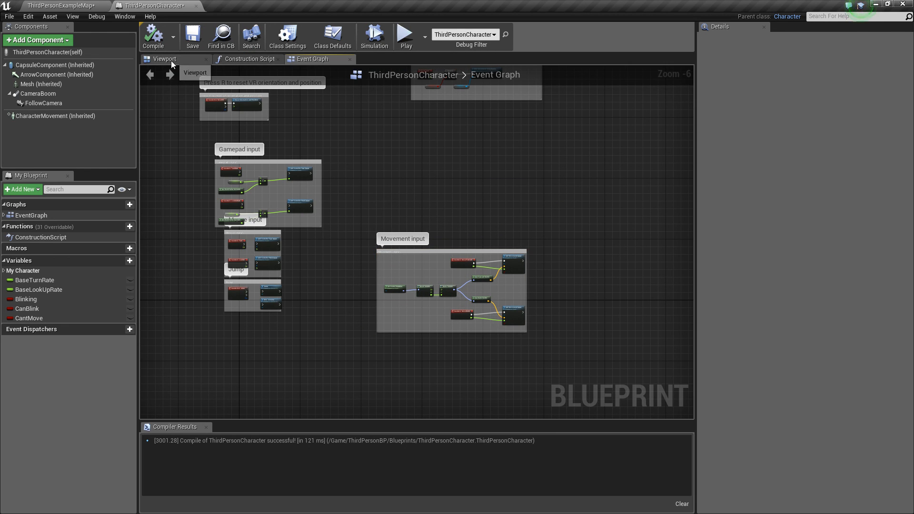
- Show the character's Viewport preview and select the CameraBoom component
click(165, 58)
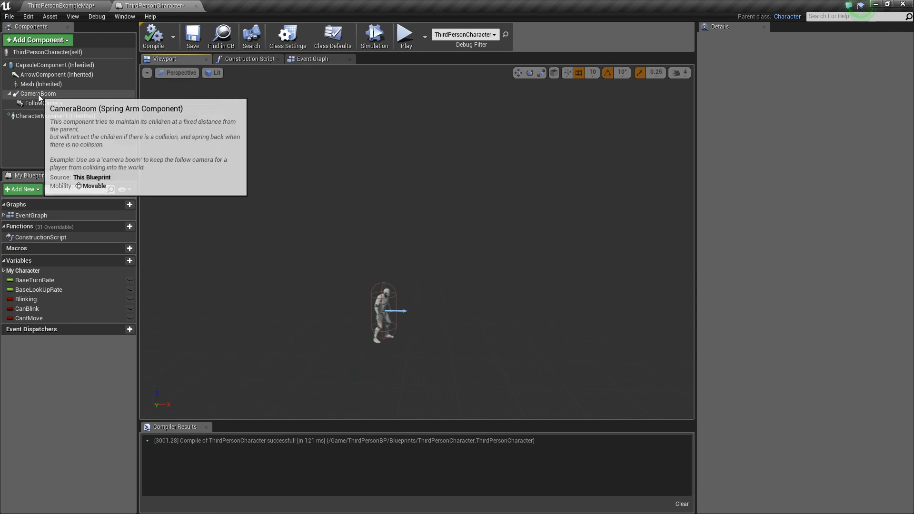
click(38, 94)
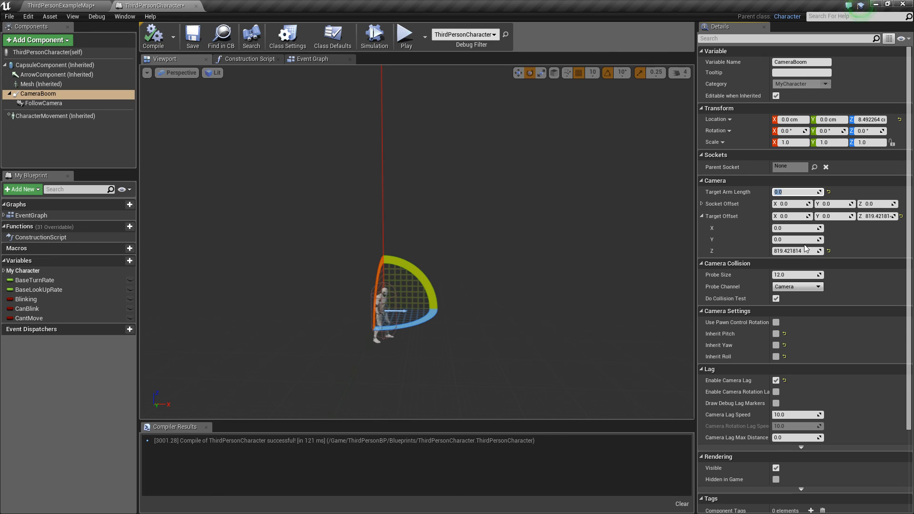
mouse_move(723, 216)
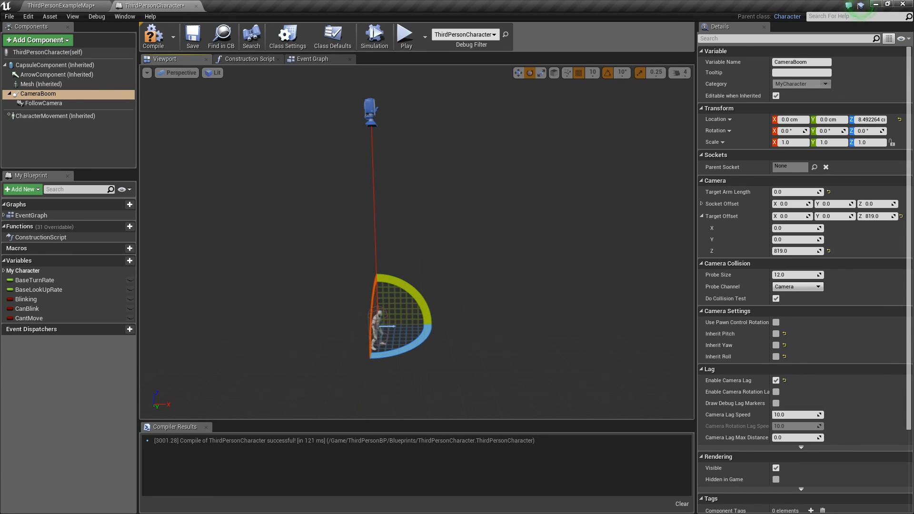
- Inspect the FollowCamera and CameraBoom components, then return to the ThirdPersonExampleMap level
click(43, 103)
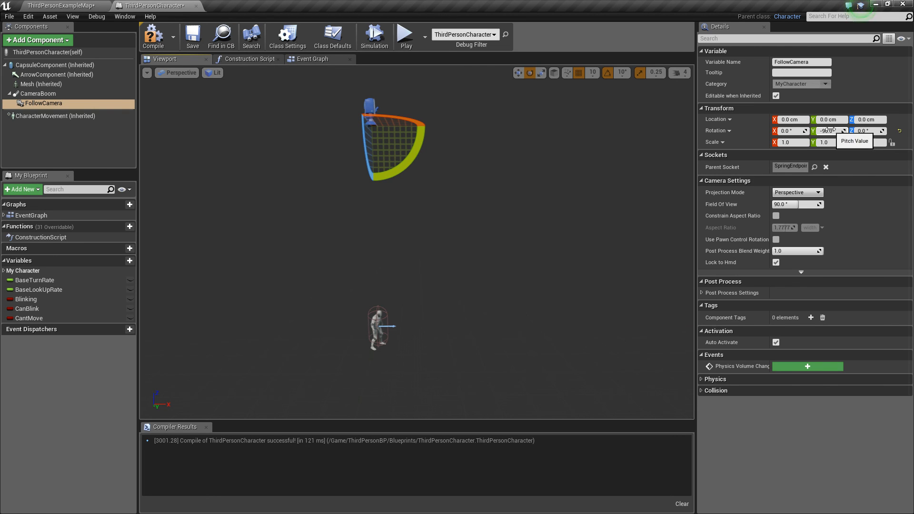
click(39, 94)
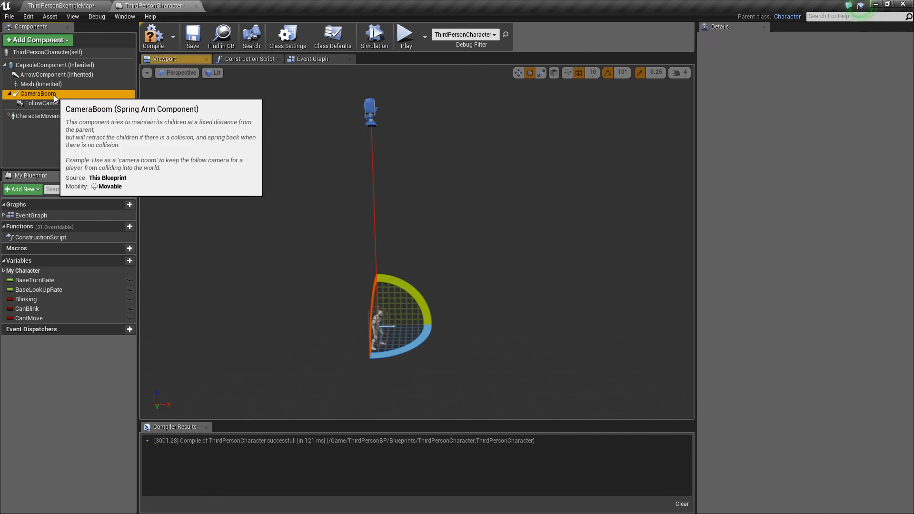
click(39, 94)
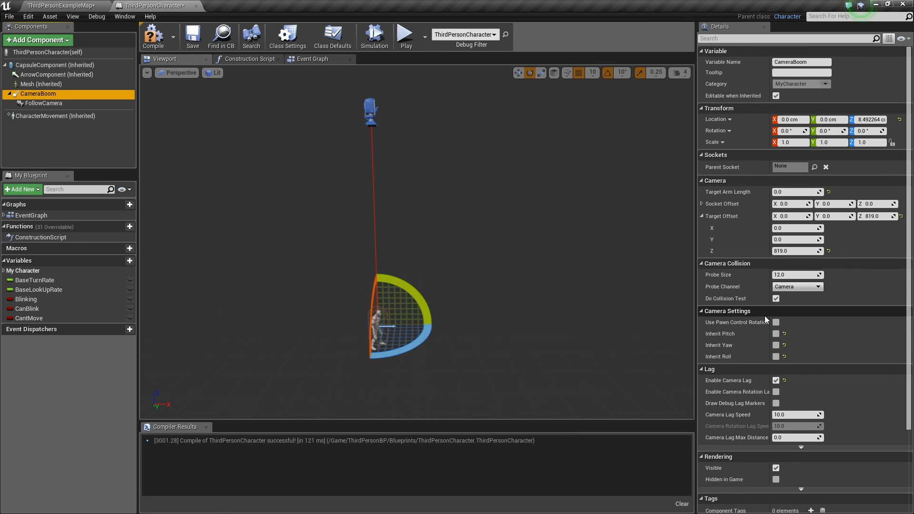
scroll(down, 3)
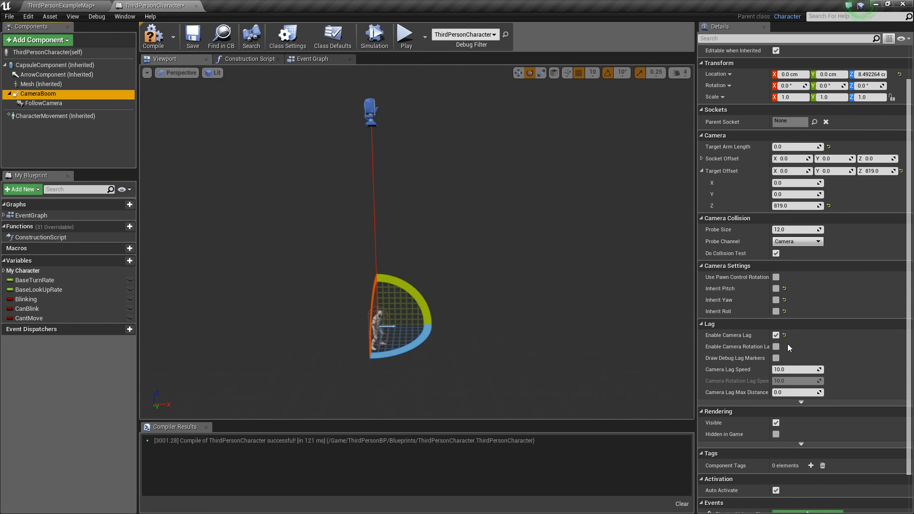
click(62, 5)
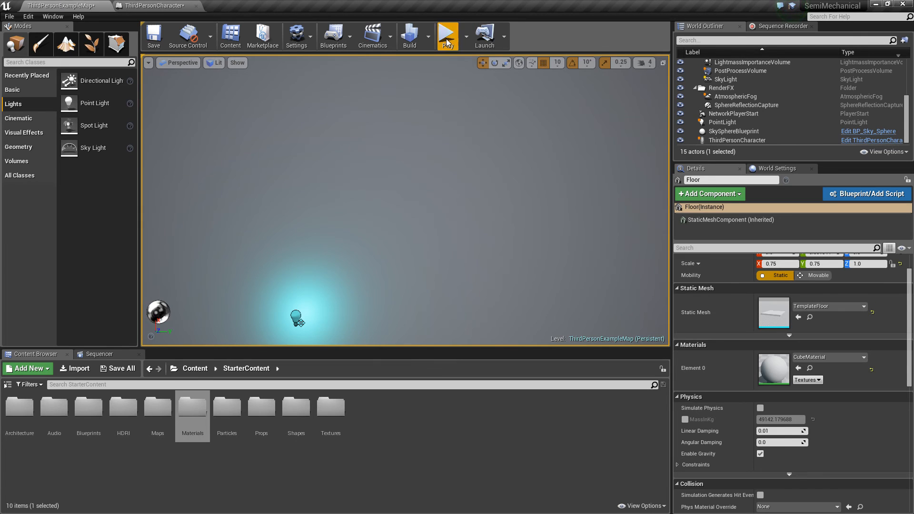
- Start playing the level in the editor to test the top-down character
click(446, 34)
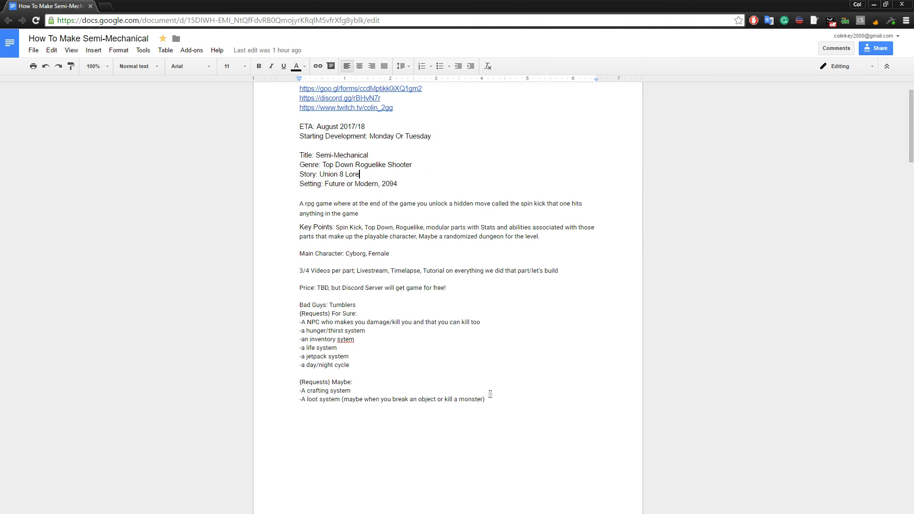
drag(299, 339, 488, 399)
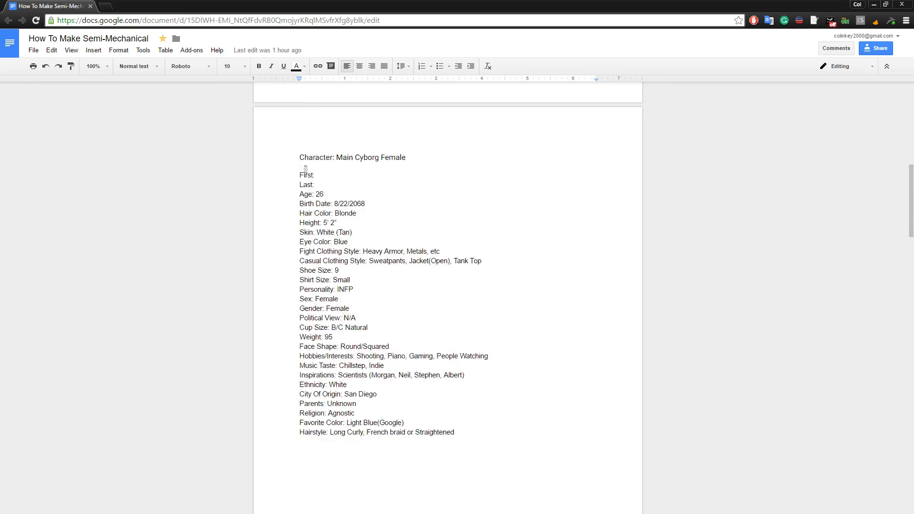
scroll(down, 3)
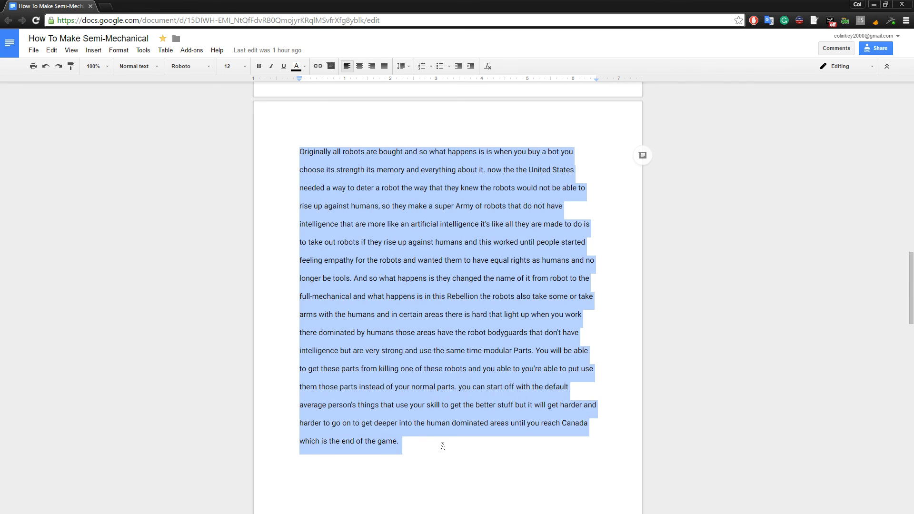
scroll(up, 3)
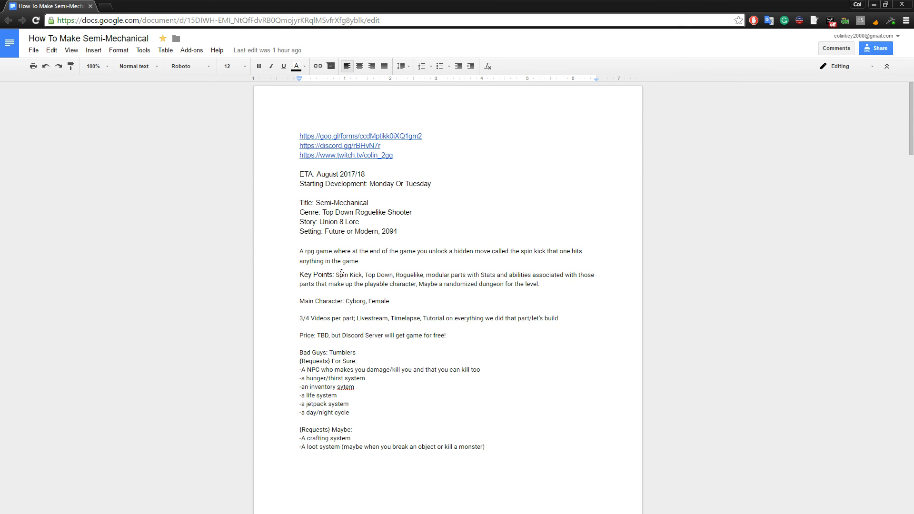
- Delete the jetpack and hunger/thirst requests and select the loot system line under Maybe
scroll(down, 3)
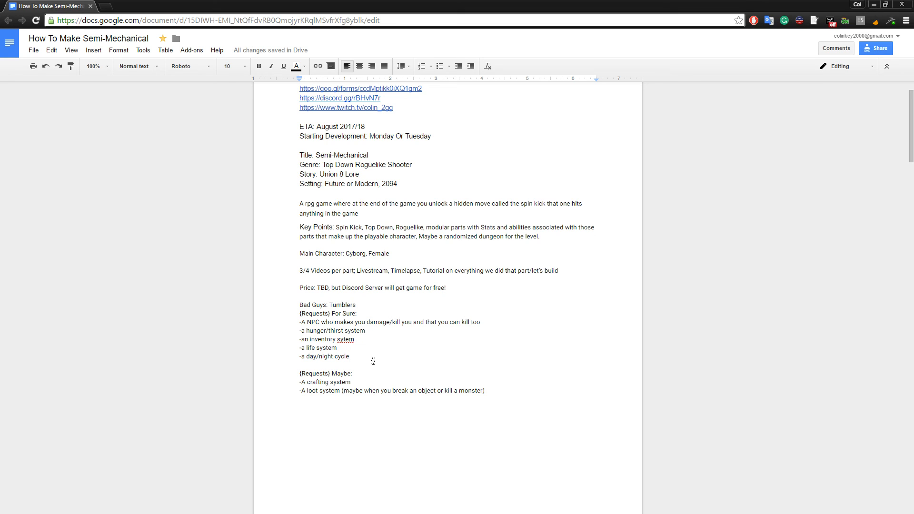
click(354, 340)
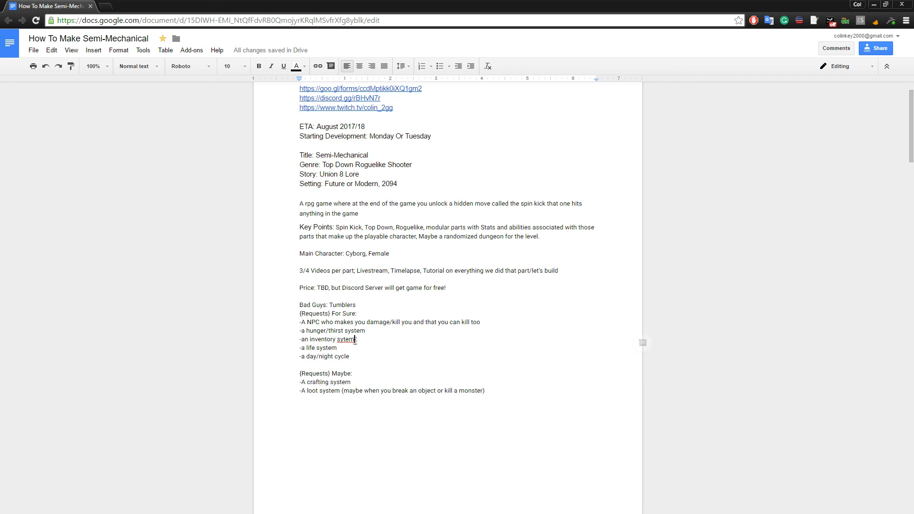
double_click(332, 340)
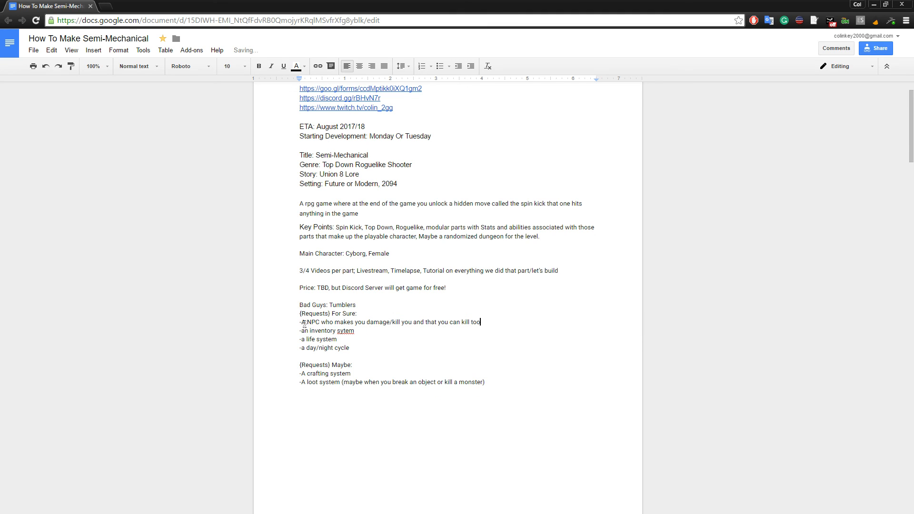
drag(298, 322, 460, 322)
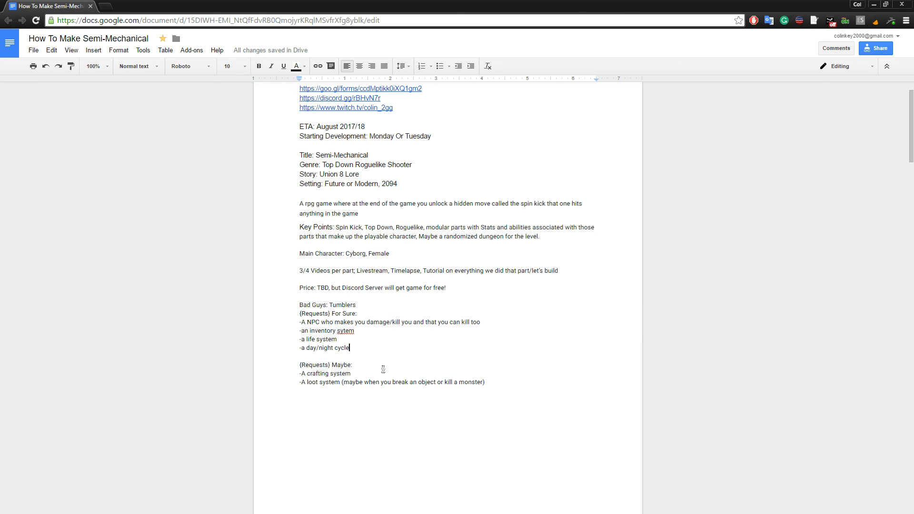
mouse_move(388, 382)
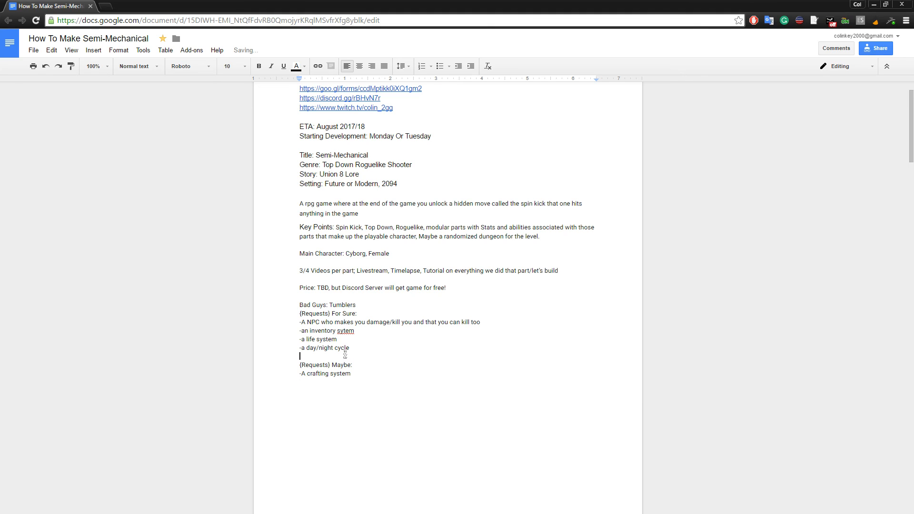
- Add '-A loot system (maybe when you break an object or kill a monster)' under For Sure
text(-A loot system (maybe when you break an object or kill a monster))
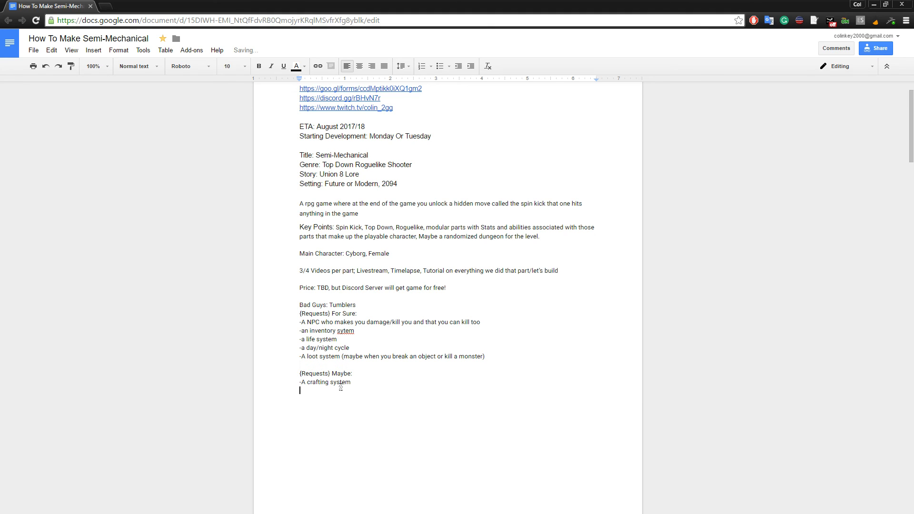
scroll(down, 3)
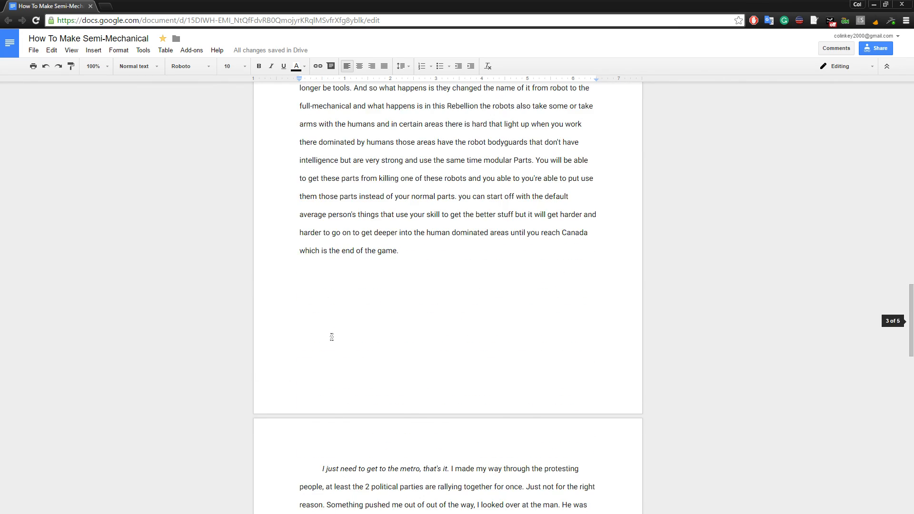
scroll(down, 3)
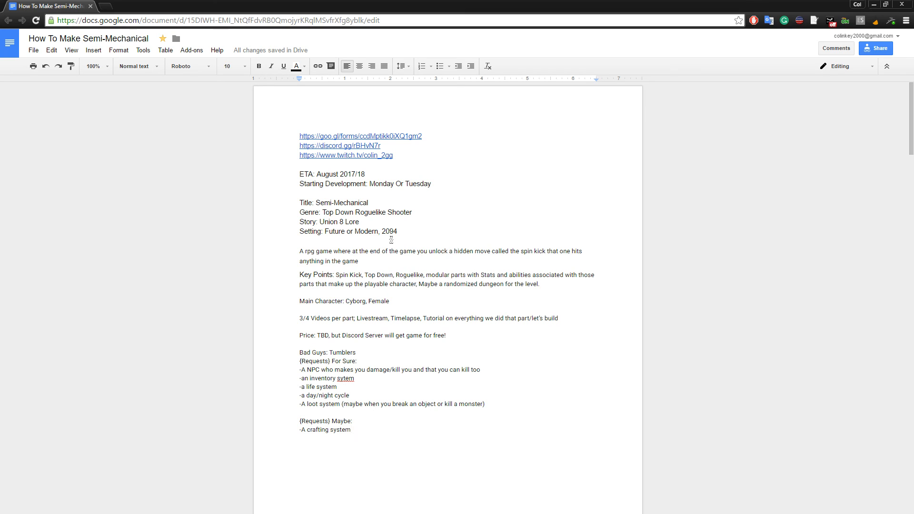
mouse_move(426, 245)
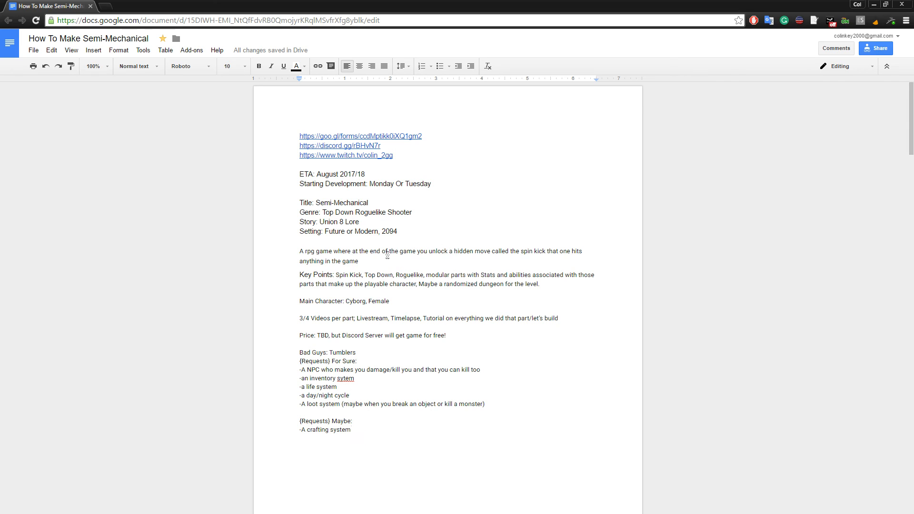
mouse_move(387, 255)
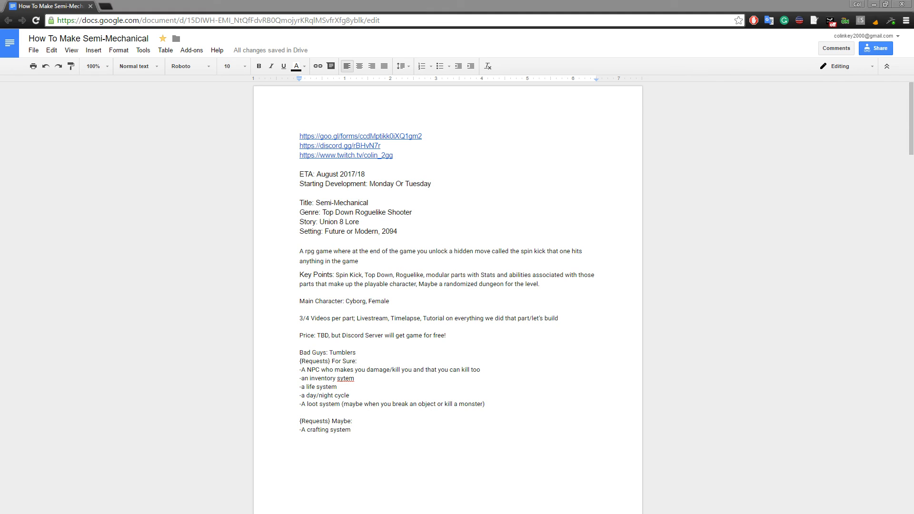